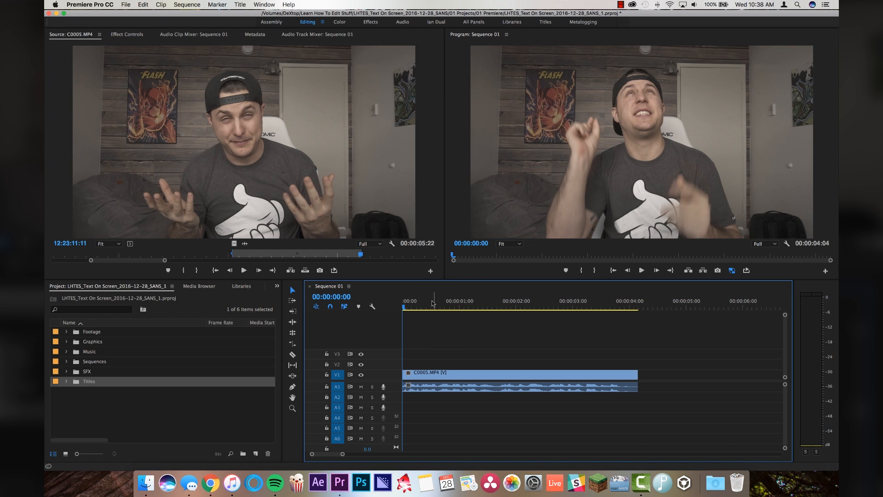
pyautogui.moveTo(433, 359)
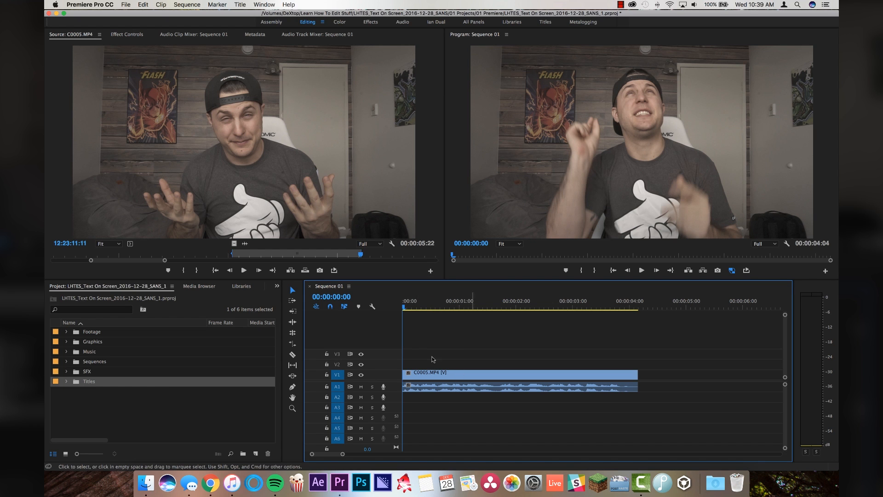
pyautogui.moveTo(451, 355)
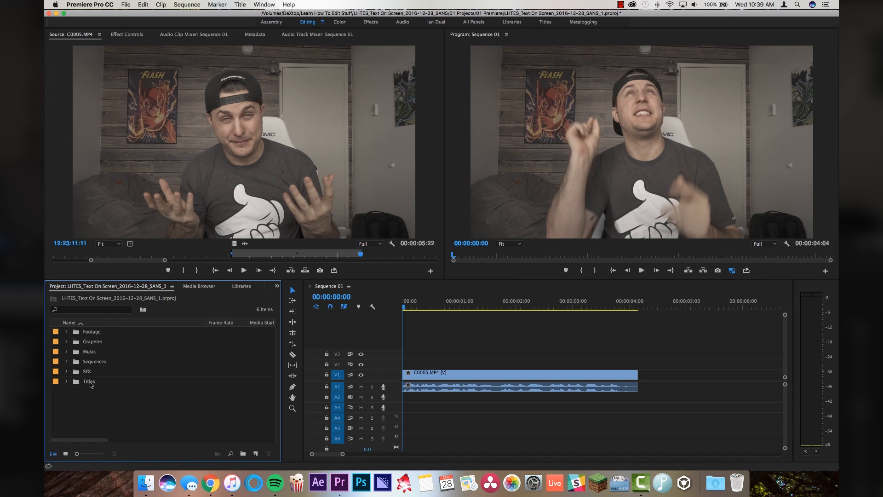
# - Create a new title, Title 01, in the Titles bin with default settings
pyautogui.click(89, 381)
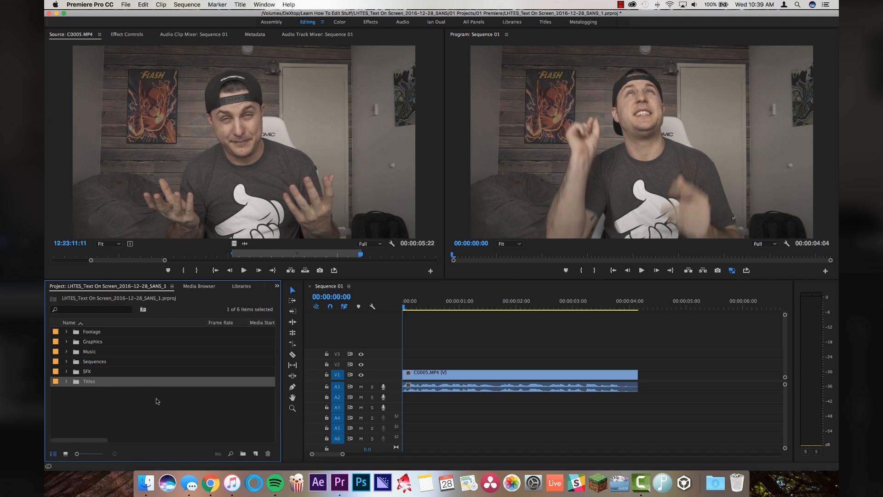
pyautogui.moveTo(218, 446)
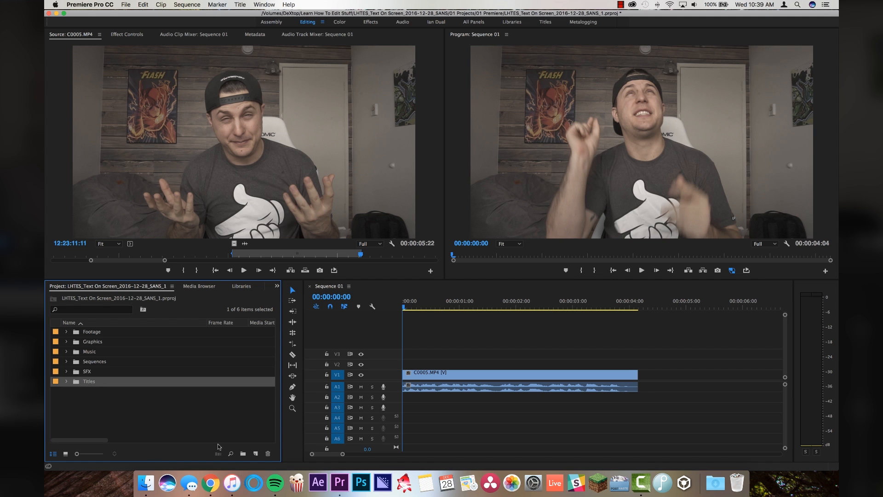
pyautogui.click(243, 453)
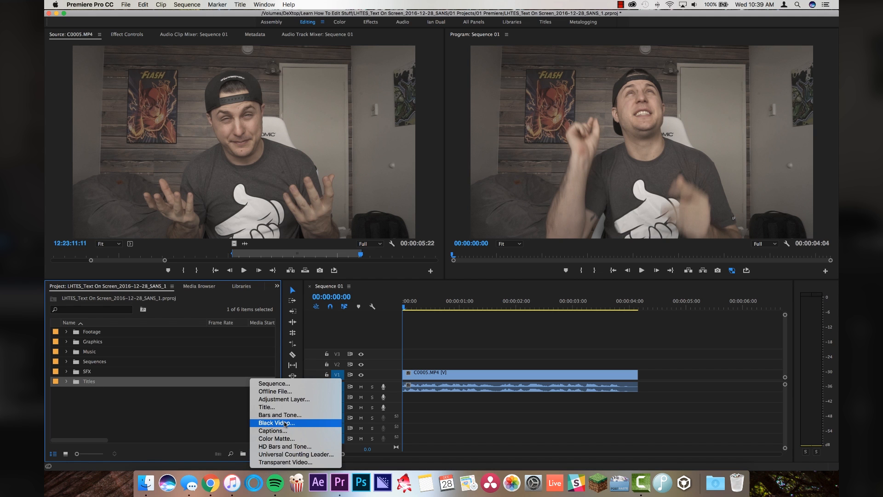
pyautogui.click(266, 407)
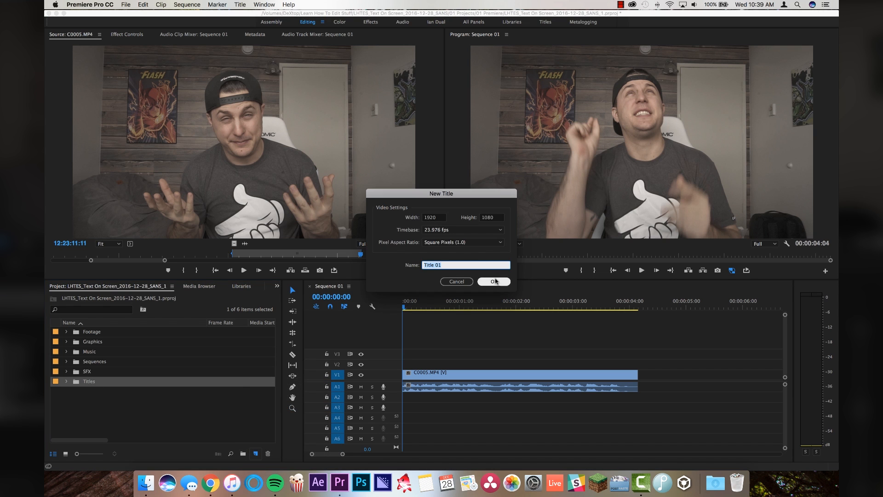
pyautogui.click(492, 281)
pyautogui.write('TEXT ON SCREEN WHILE TALKING')
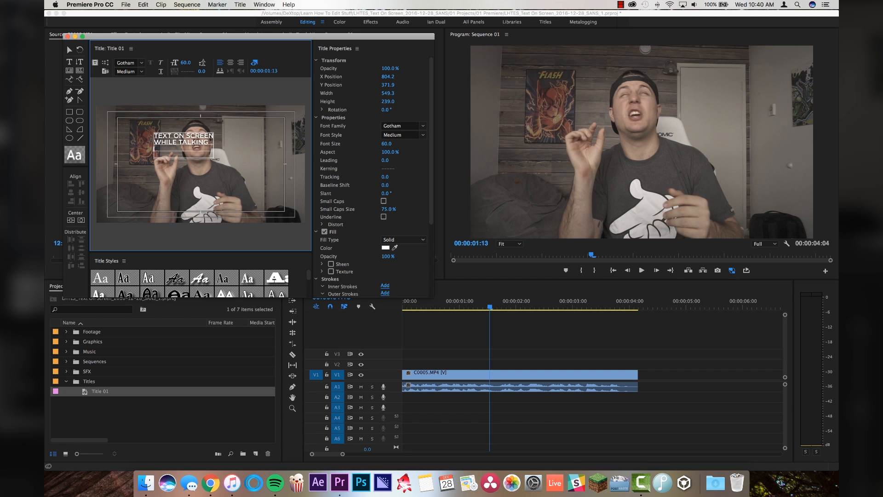
# - Add the lines 'WORD FOR WORD' and 'OR SOMETHING LIKE THAT' to the title
pyautogui.write('WORD FOR WORD')
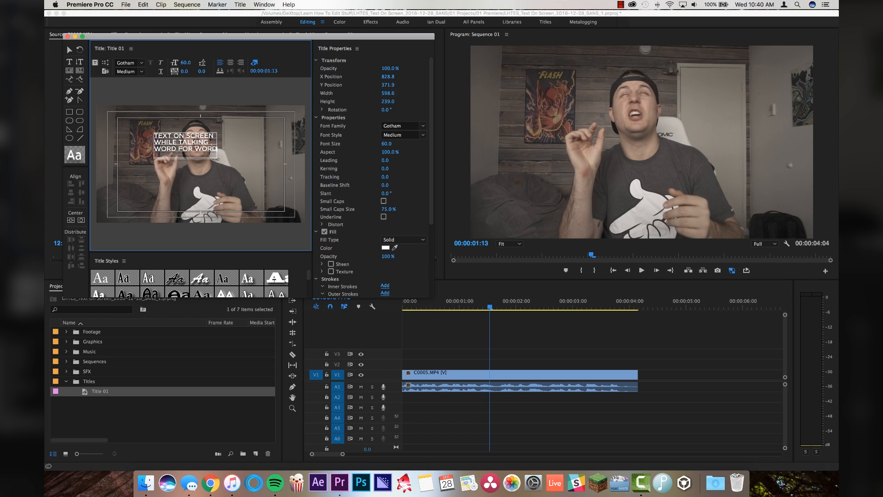
pyautogui.write('OR SOMETHING!')
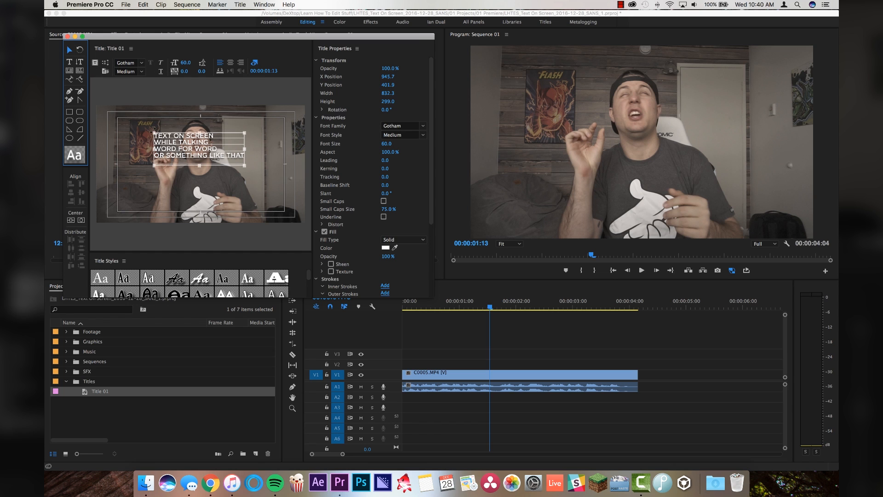
pyautogui.moveTo(226, 186)
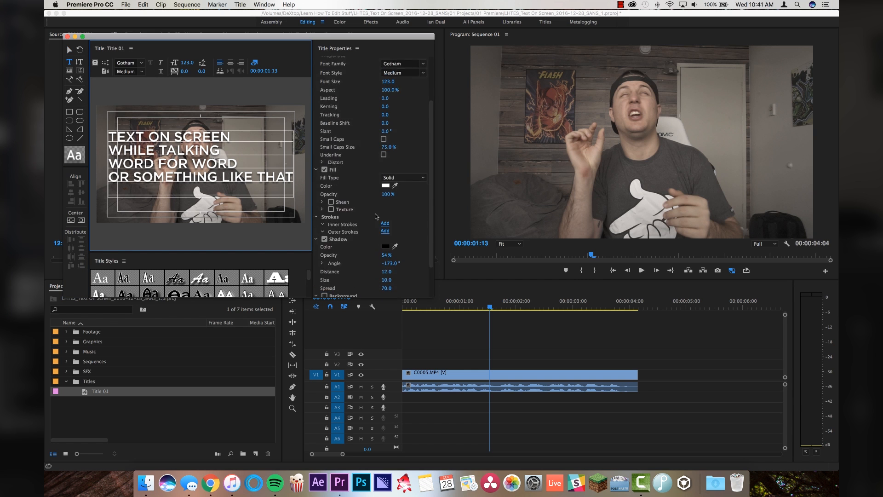
# - Select a title line to start resizing it to match the other lines' width
pyautogui.scroll(-3)
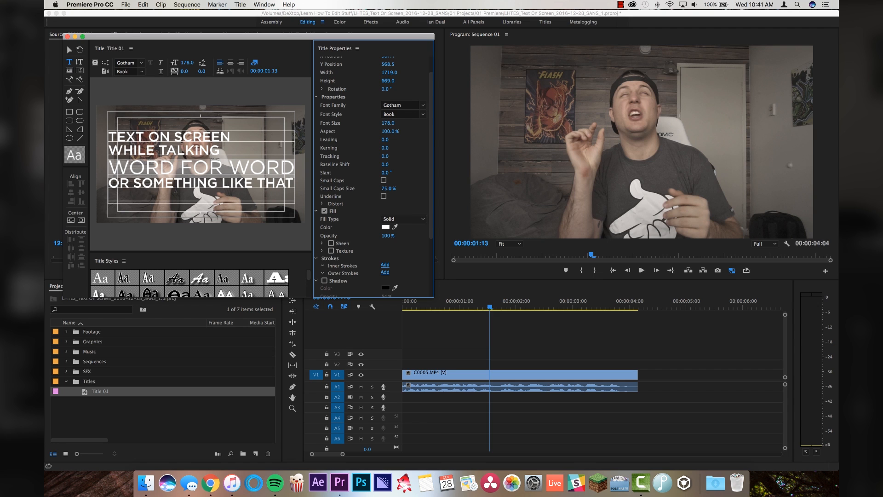
pyautogui.click(403, 114)
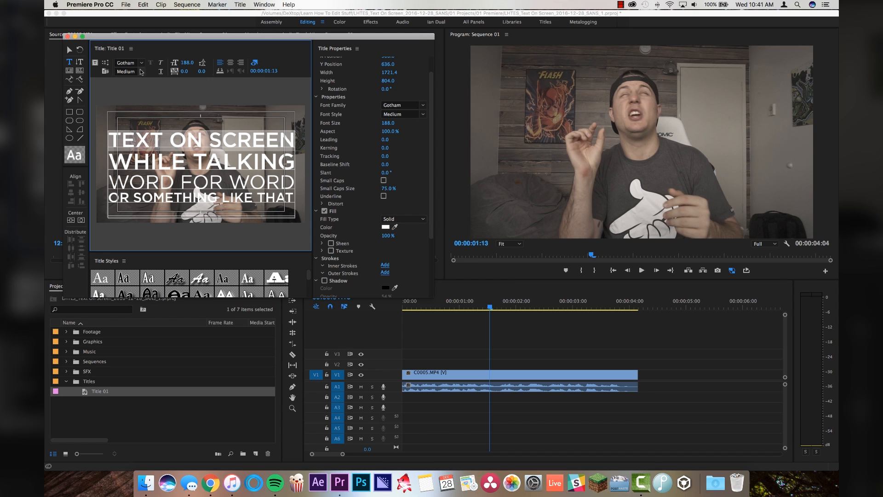
# - Set WHILE TALKING to the Book weight, make the first WORD bold, restyle the next word
pyautogui.click(127, 71)
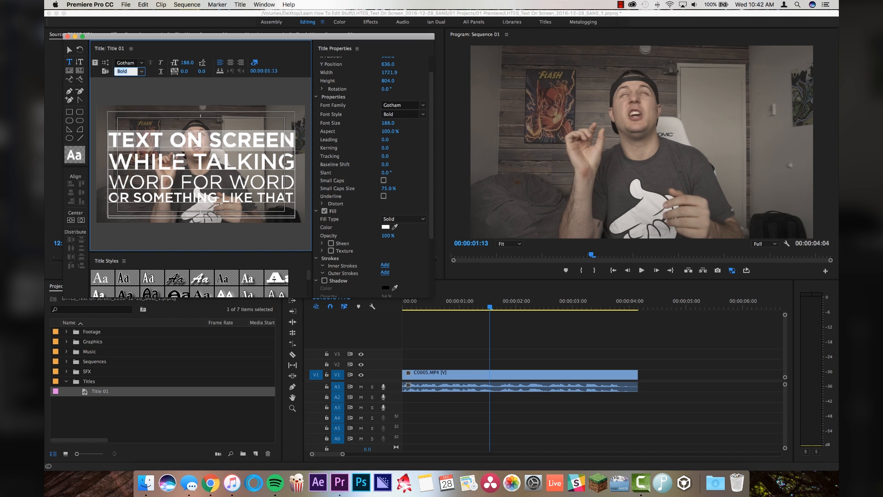
pyautogui.click(129, 71)
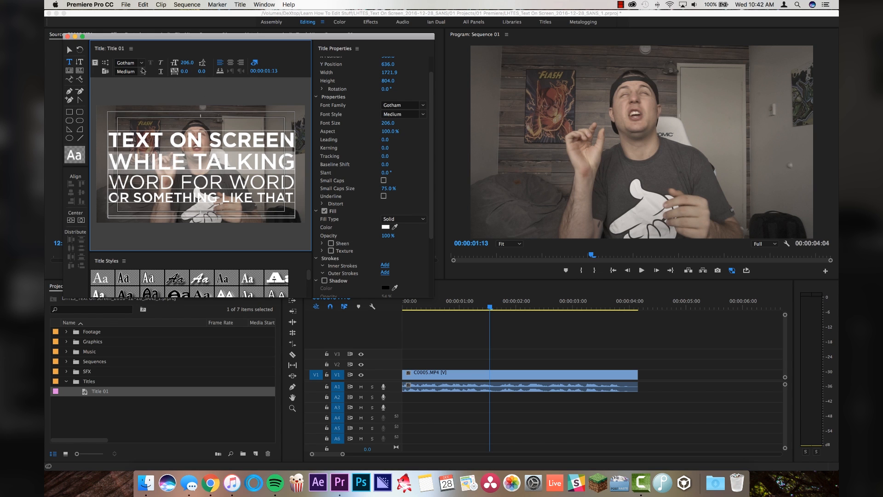
pyautogui.click(143, 71)
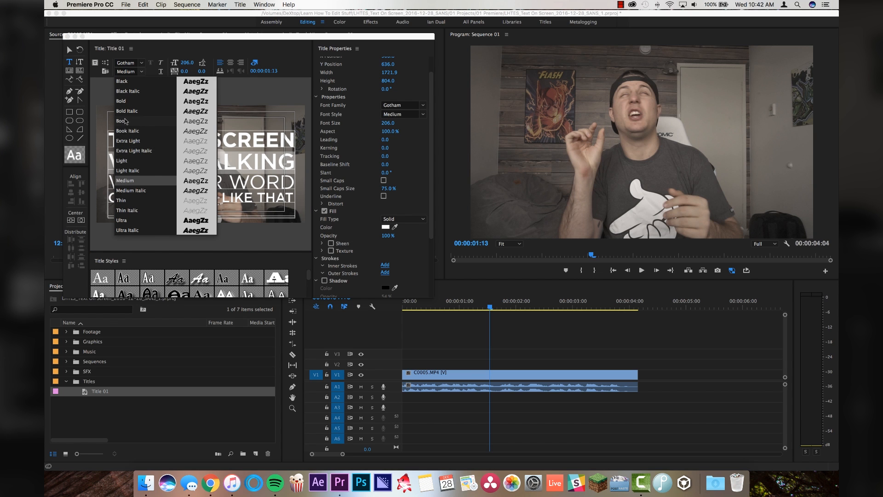
pyautogui.click(121, 121)
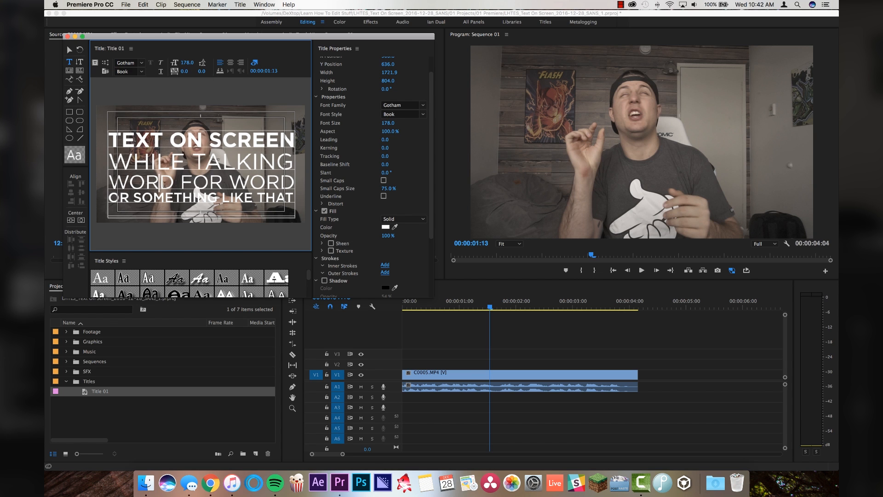
pyautogui.click(142, 72)
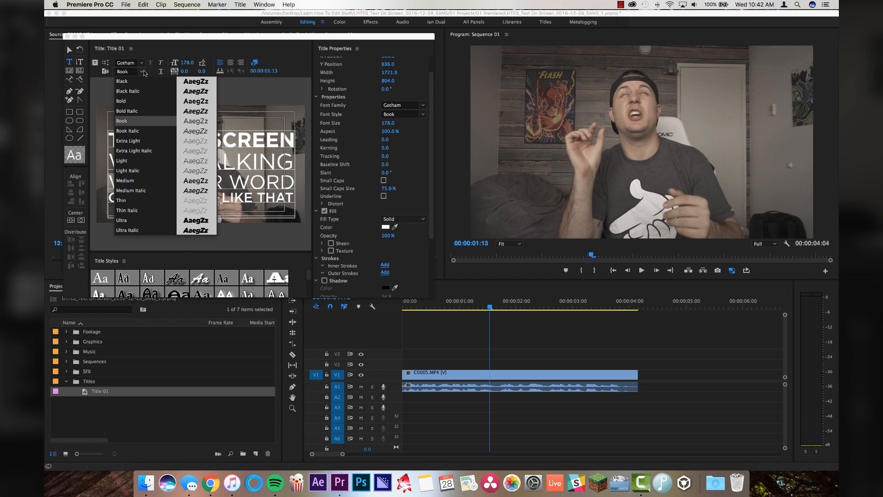
pyautogui.click(121, 221)
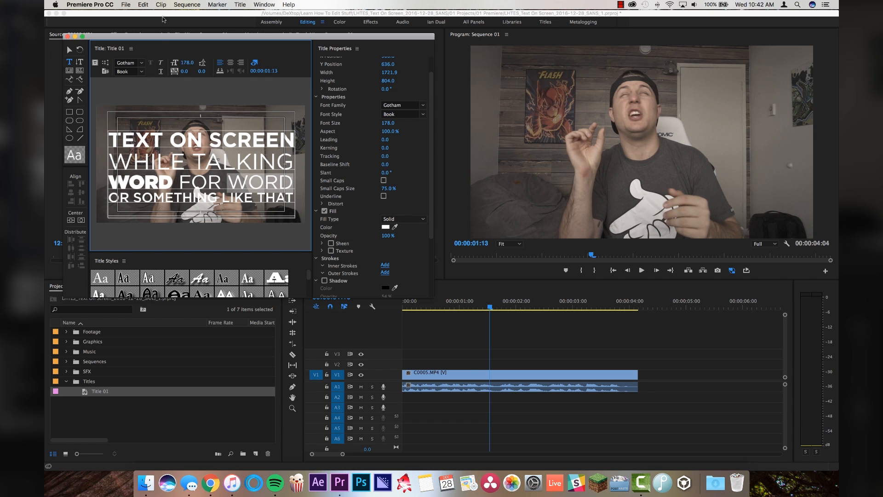
pyautogui.click(129, 72)
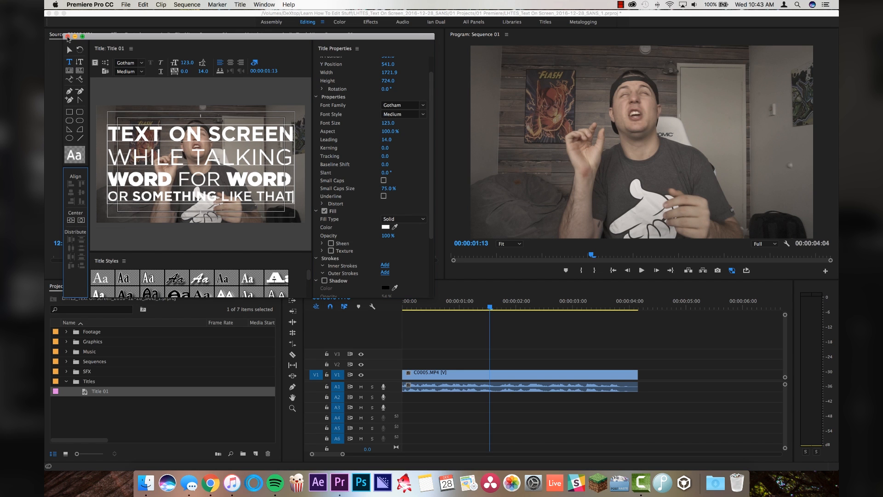
pyautogui.click(67, 37)
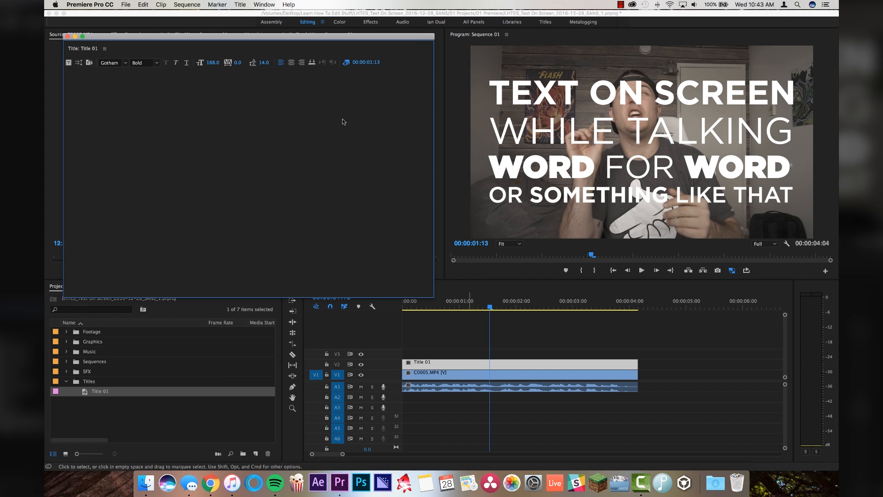
pyautogui.doubleClick(100, 391)
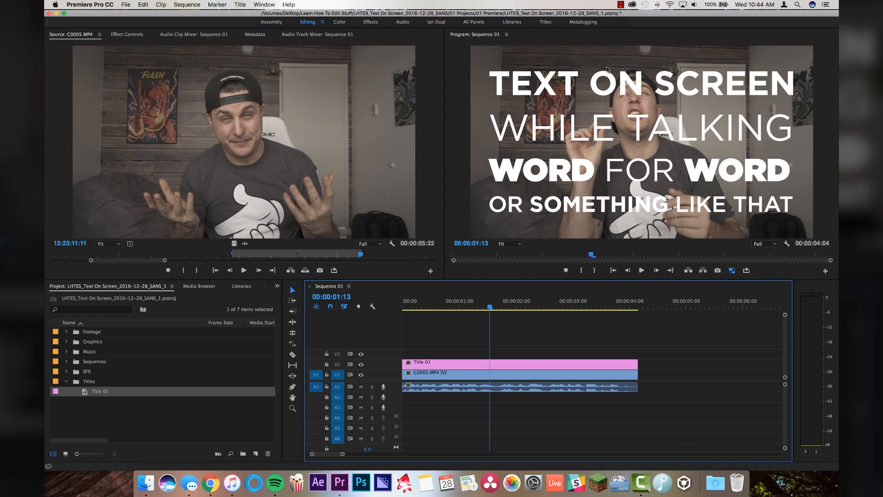
pyautogui.moveTo(515, 158)
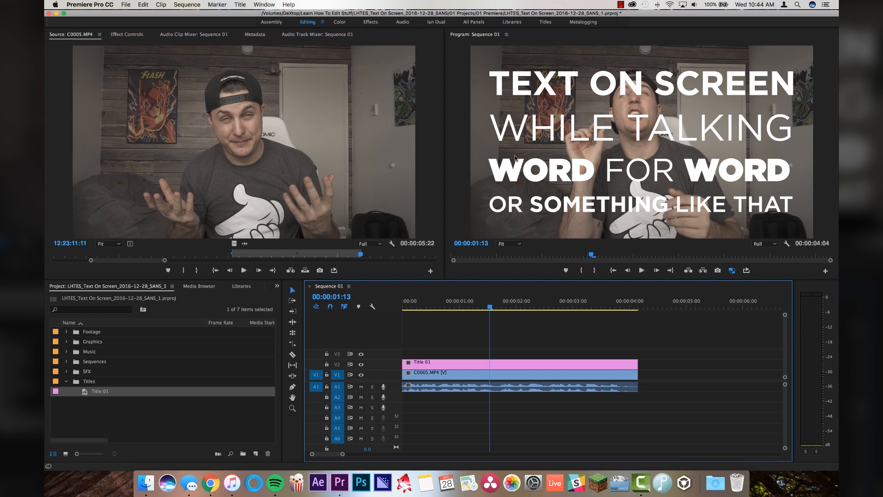
pyautogui.moveTo(435, 303)
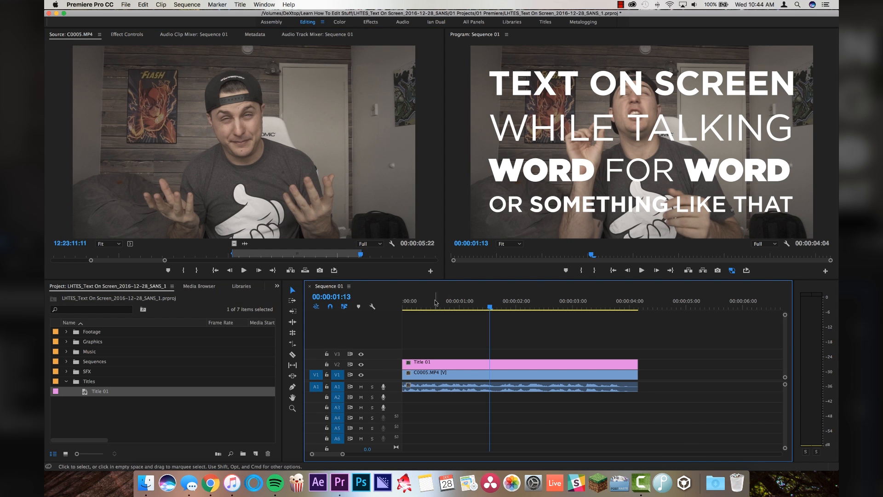
pyautogui.click(542, 300)
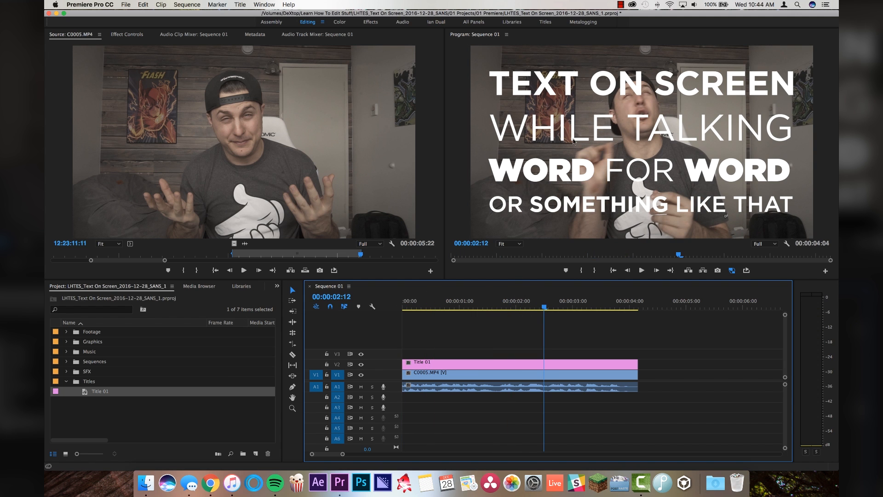
pyautogui.moveTo(186, 304)
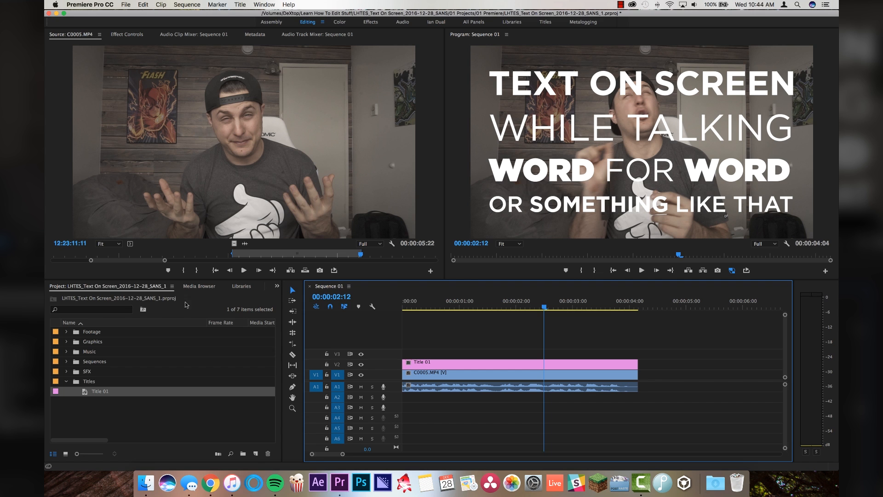
# - Apply the Crop effect from the Effects panel to the Title 01 clip
pyautogui.click(308, 286)
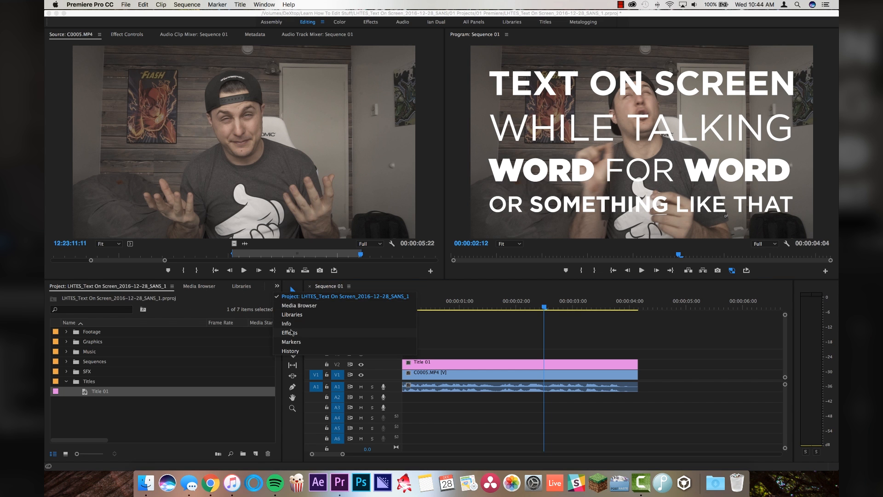
pyautogui.click(289, 332)
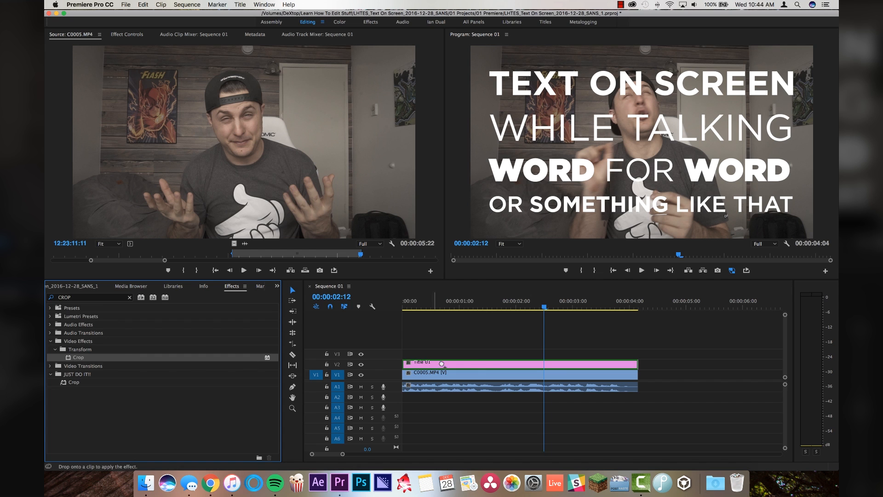
pyautogui.click(498, 349)
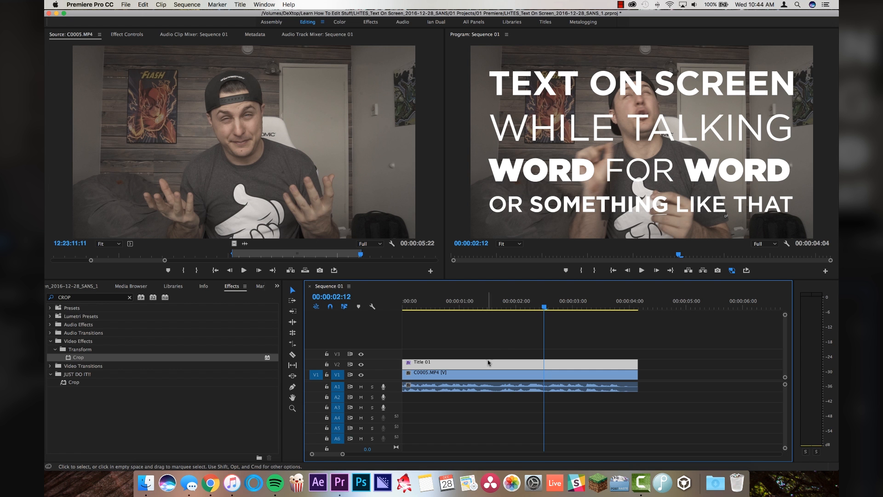
pyautogui.moveTo(459, 365)
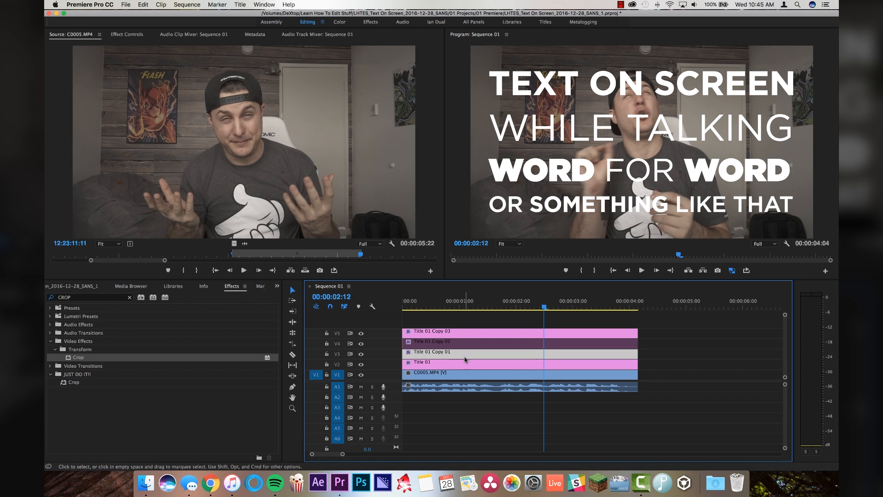
# - Select the Title 01 Copy 01 and Copy 02 clips in the stacked title layers
pyautogui.click(475, 362)
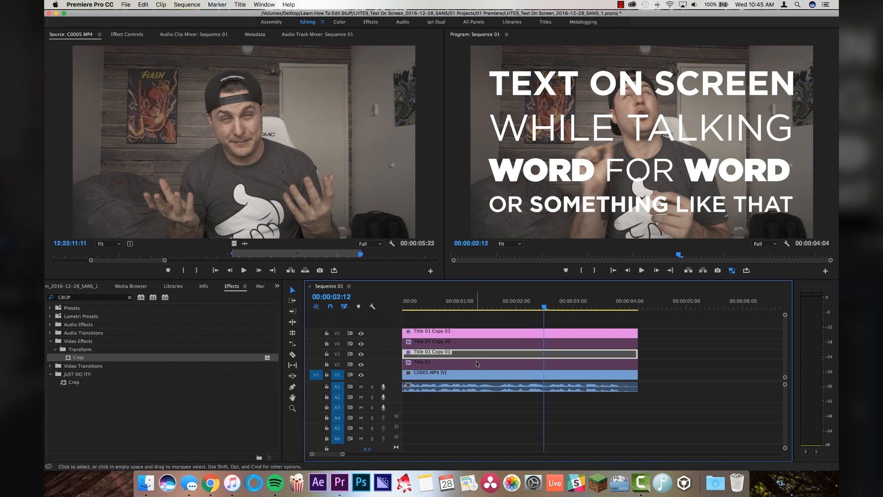
pyautogui.click(476, 341)
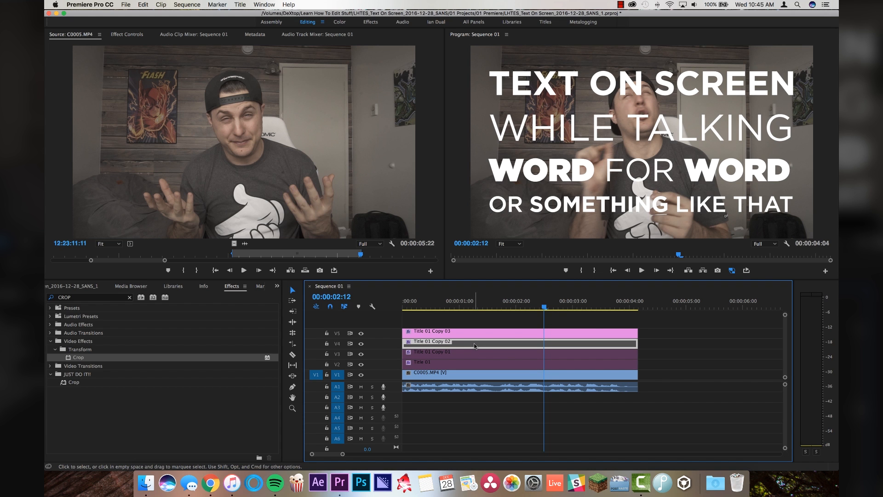
pyautogui.rightClick(474, 342)
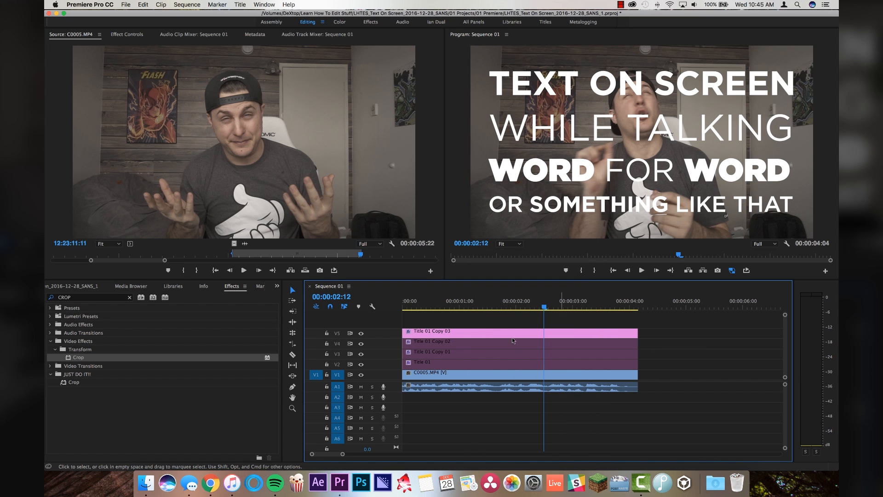
pyautogui.moveTo(492, 336)
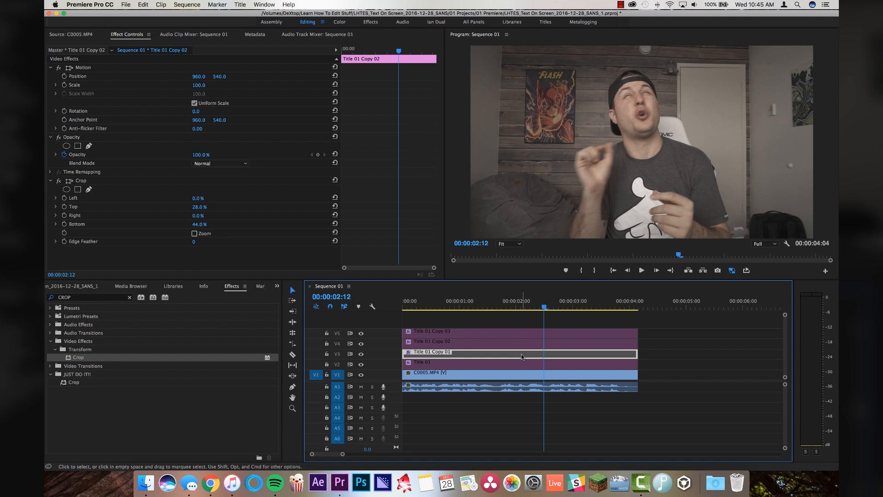
# - Select Title 01 Copy 01 to adjust its crop values
pyautogui.click(518, 354)
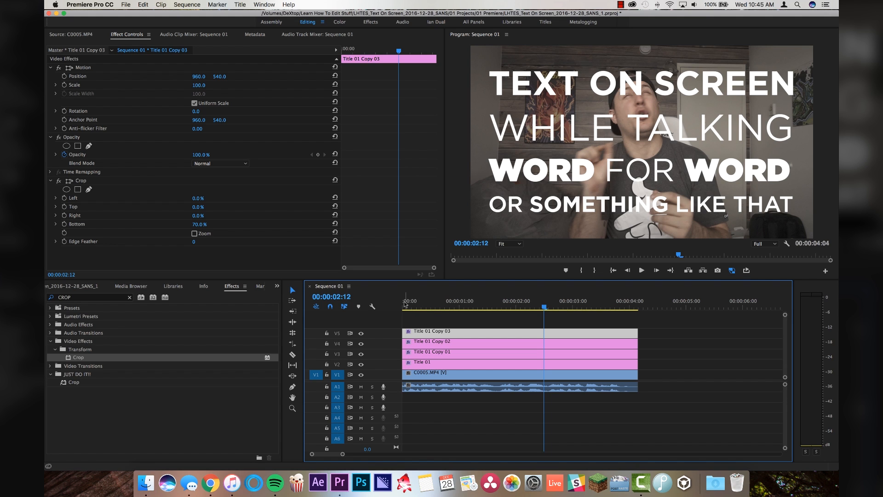
pyautogui.moveTo(616, 342)
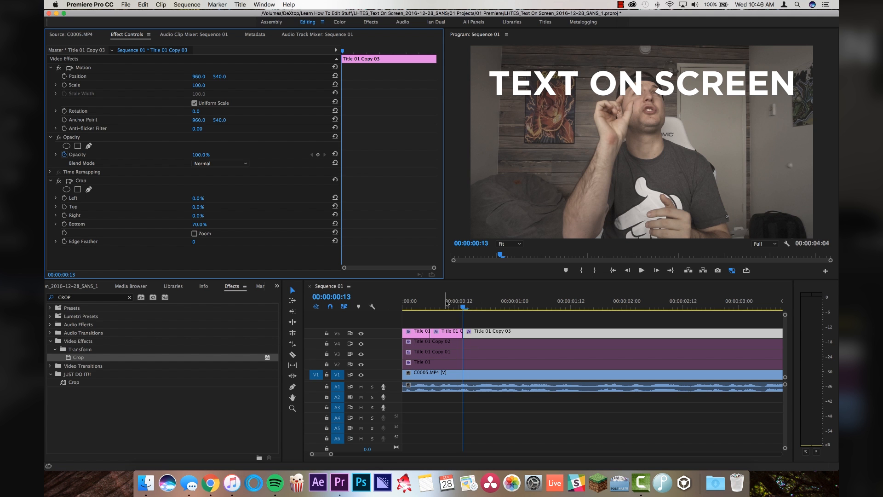
# - Split Title 01 Copy 02 where the next words are spoken
pyautogui.click(505, 306)
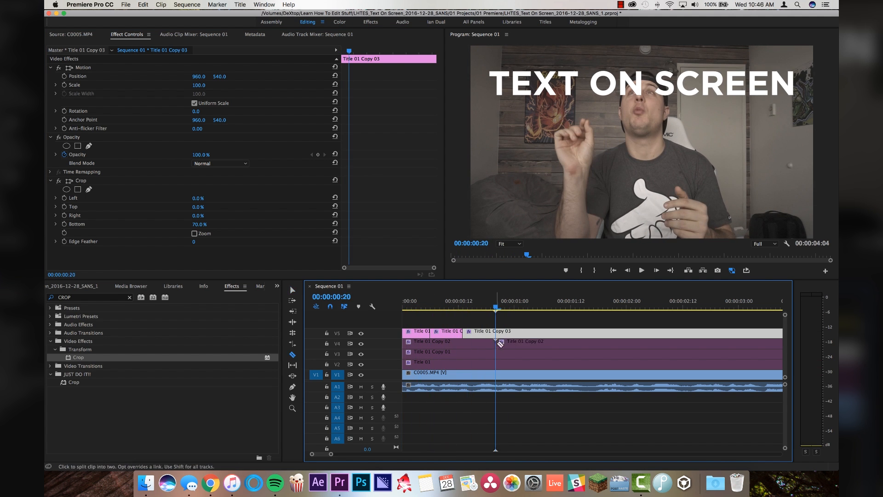
pyautogui.click(524, 341)
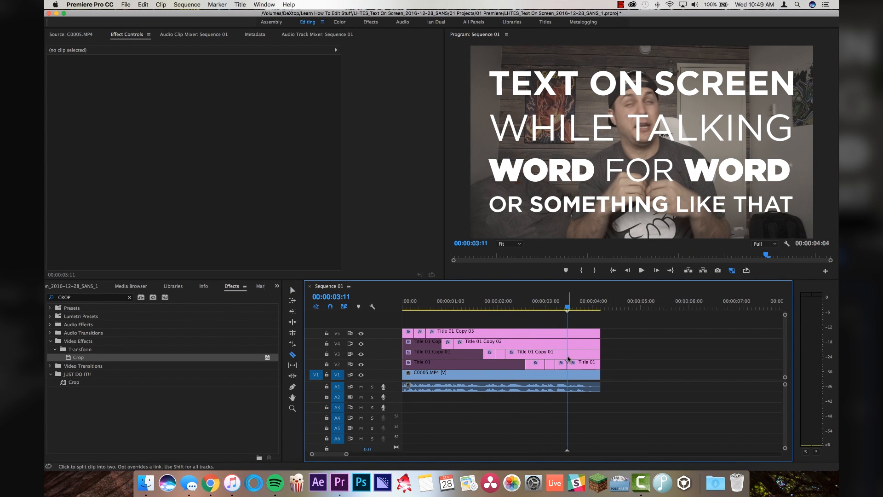
# - Remove title pieces past 3:11 and make an EFFECT title from Title 01 Copy 03
pyautogui.click(293, 290)
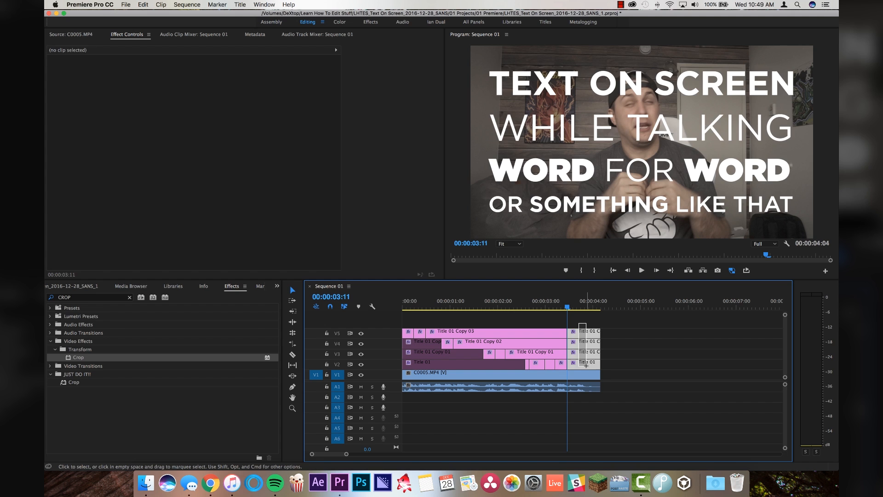
pyautogui.click(76, 286)
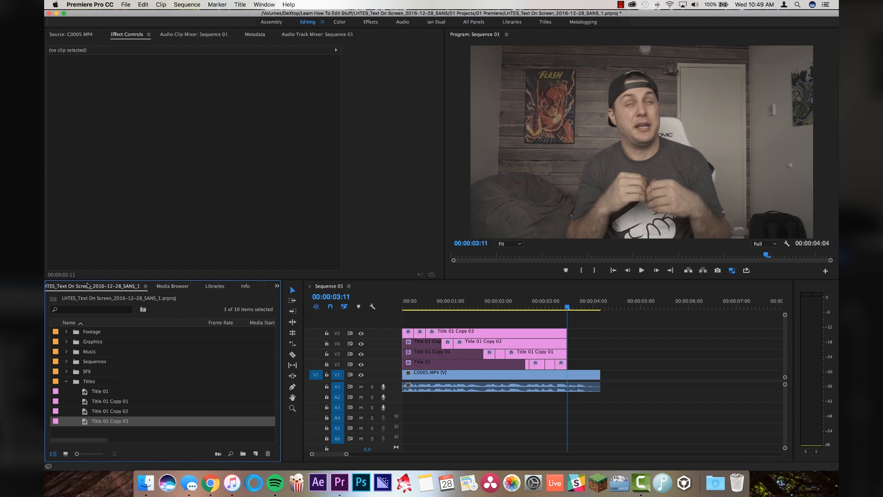
pyautogui.click(169, 434)
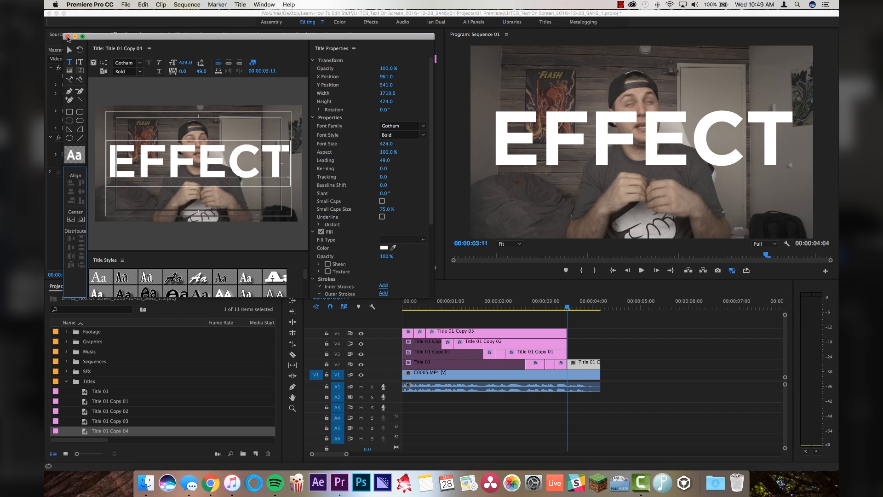
pyautogui.click(67, 37)
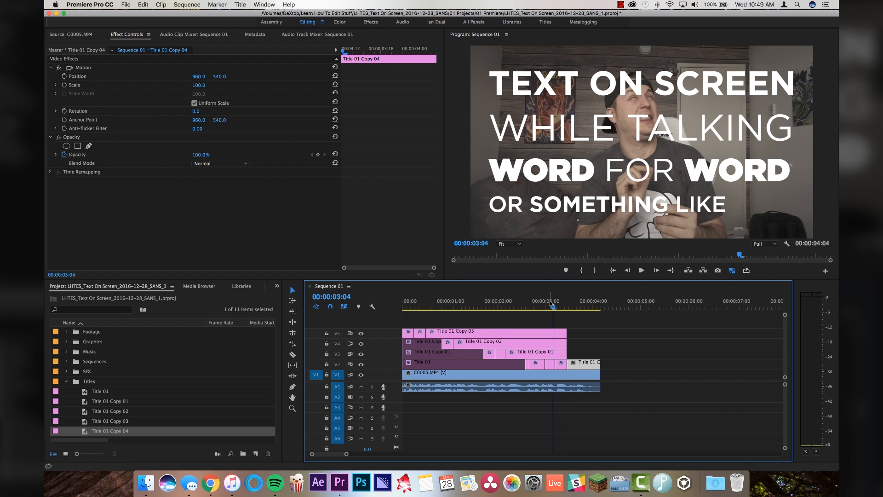